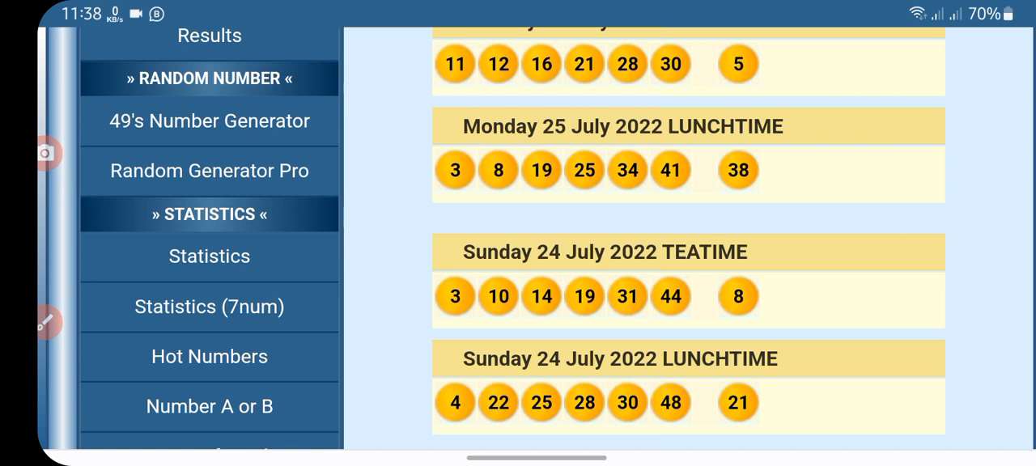
Scroll down through the recent lunchtime and teatime draw results.
scroll(down, 3)
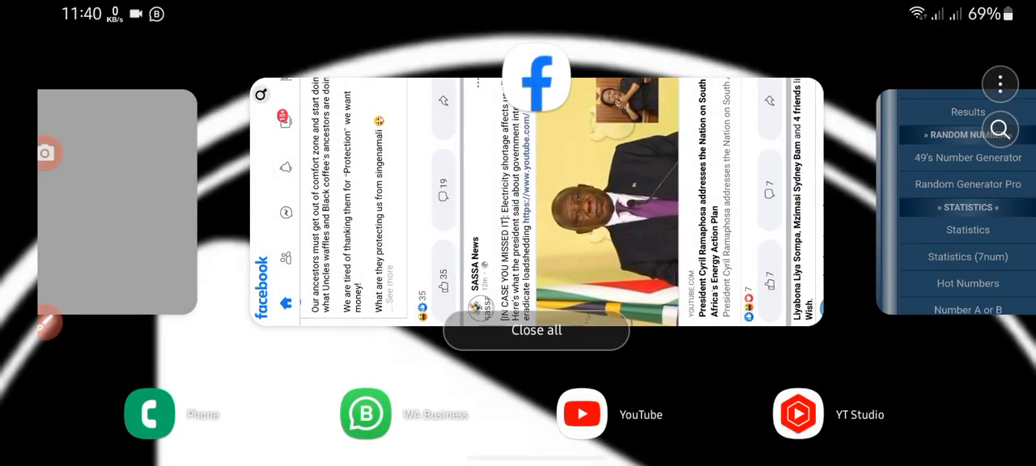
Leave the recent-apps overview and launch Gmail from the home dock.
click(535, 330)
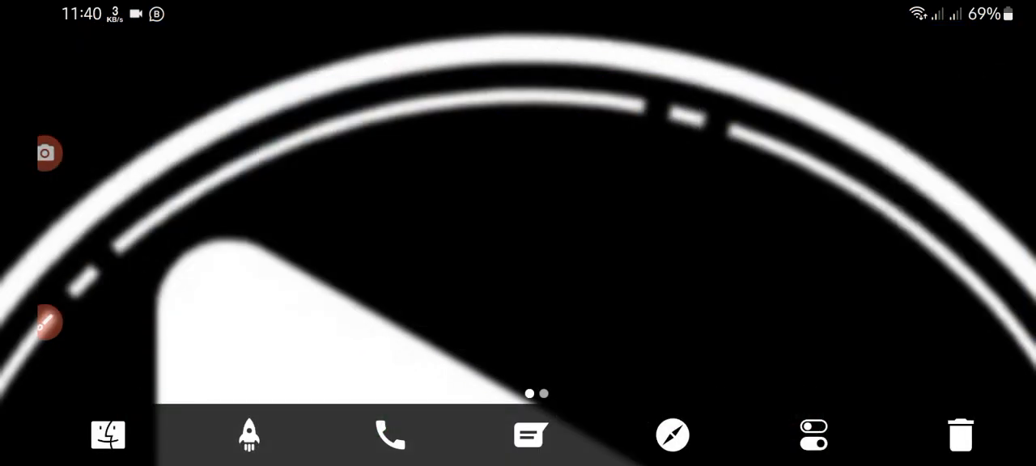
click(249, 435)
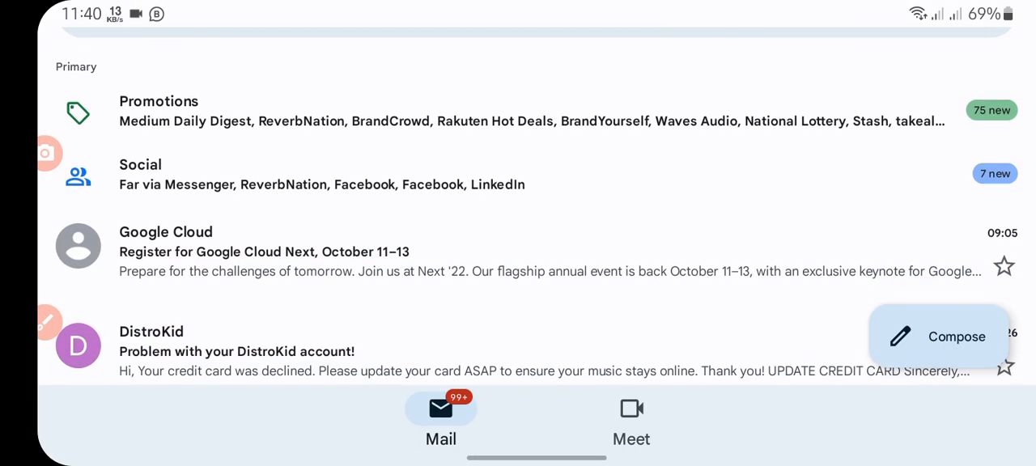
Scroll down the inbox to reach the Mailchimp compliance suspension thread.
scroll(down, 3)
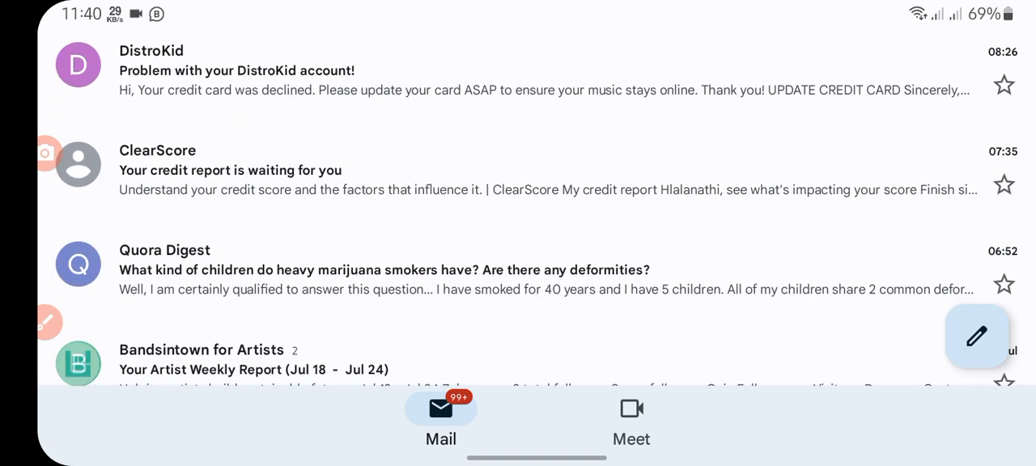
scroll(down, 3)
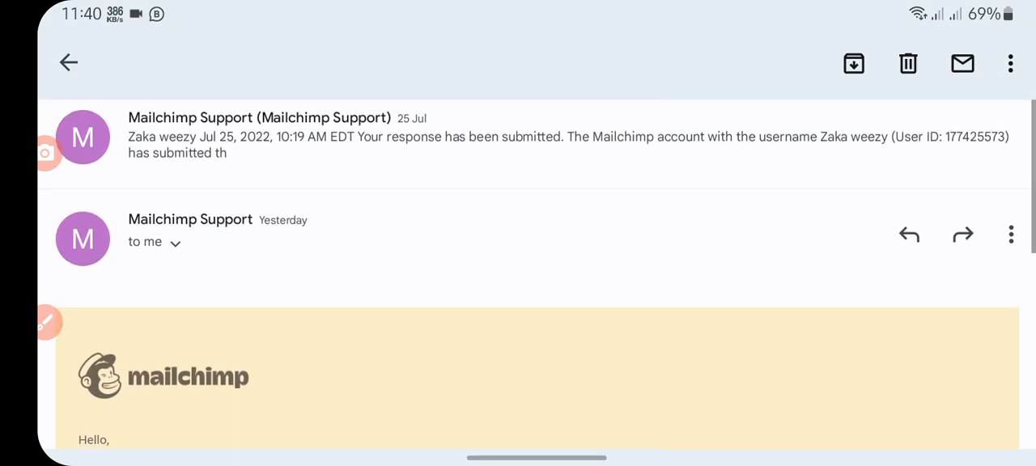
scroll(down, 3)
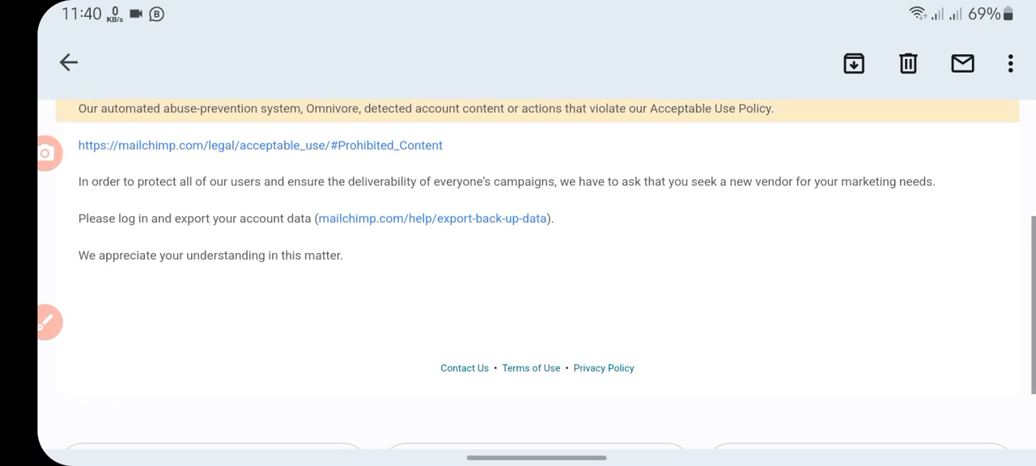
scroll(up, 3)
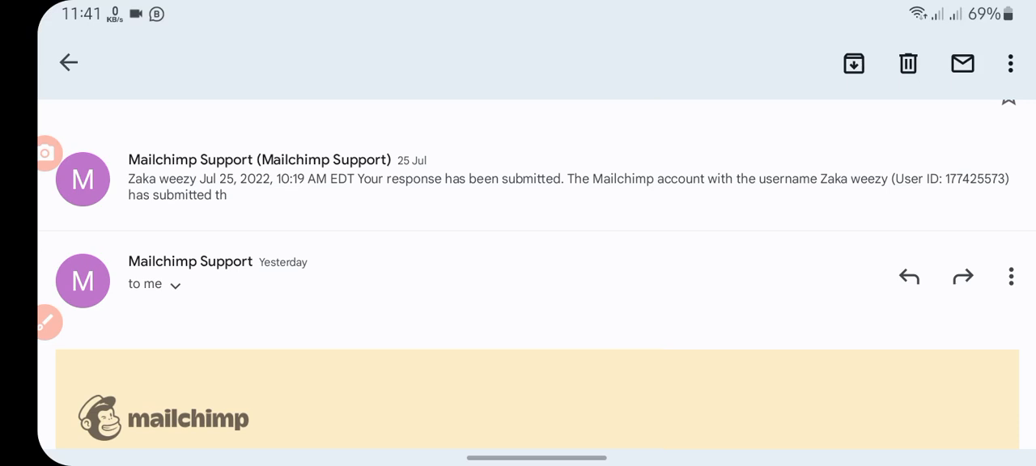
Return from the email to the results page and make a first red stroke beside the top balls.
click(69, 63)
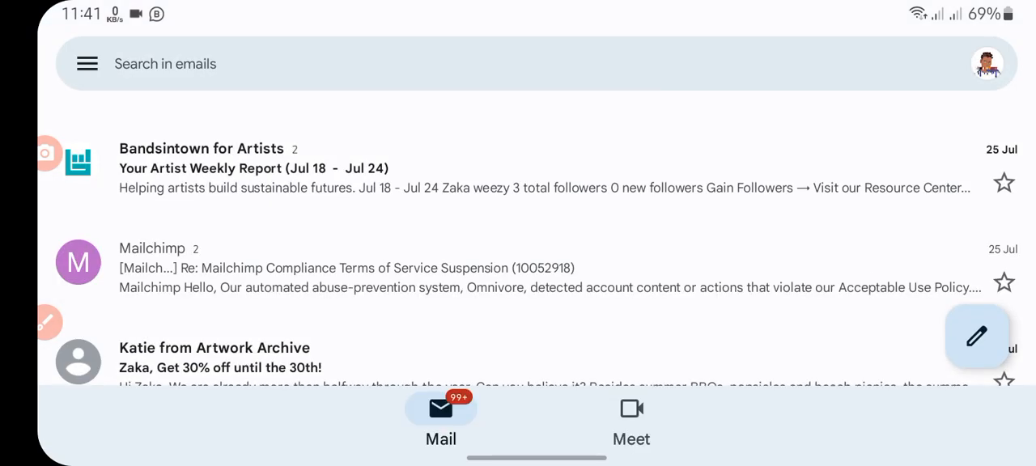
key(home)
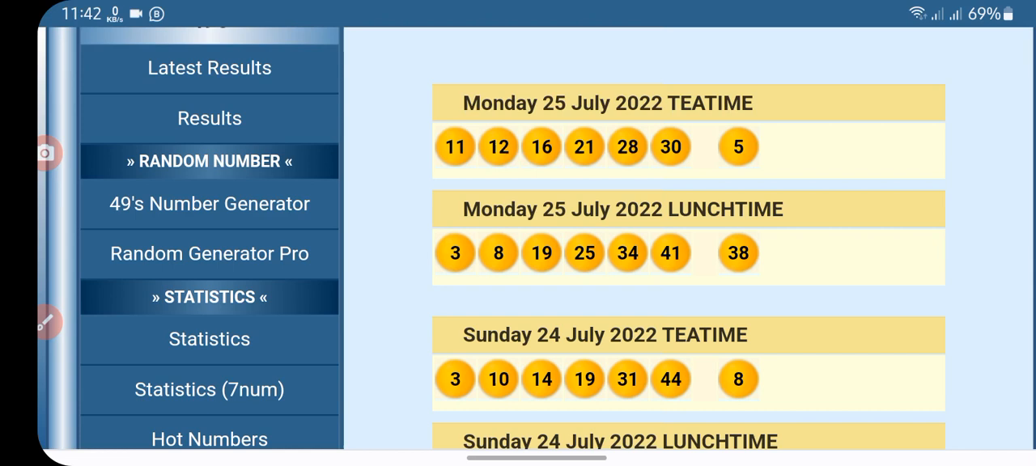
drag(473, 71, 480, 299)
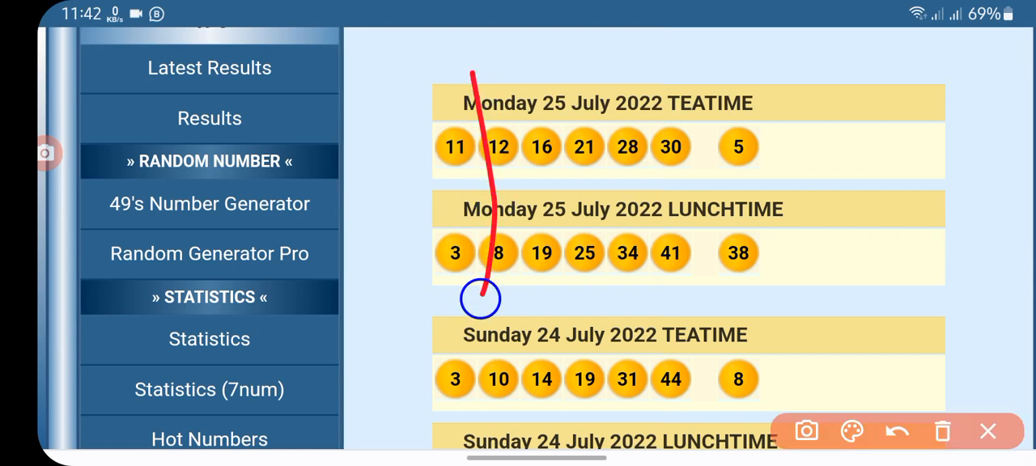
Ring the first balls of the 25 July draws in red and add a mark lower on the page.
drag(478, 300, 449, 72)
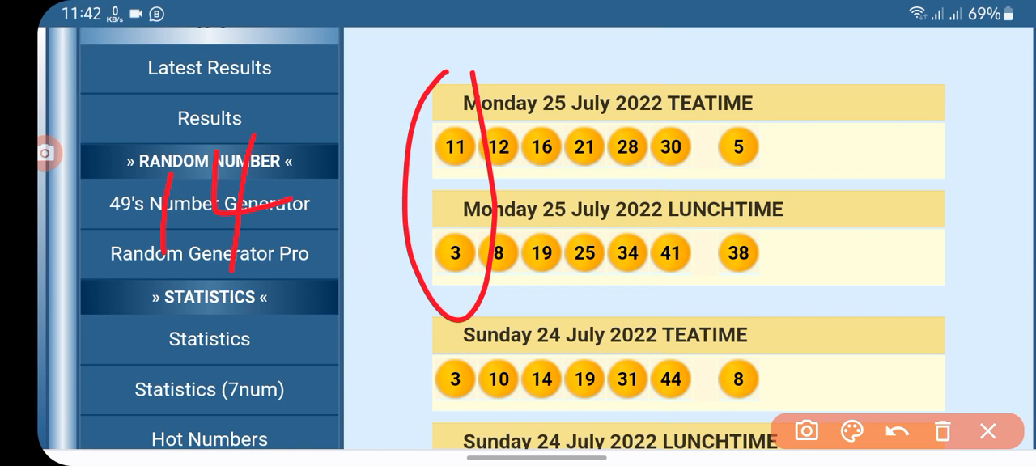
drag(518, 356, 542, 397)
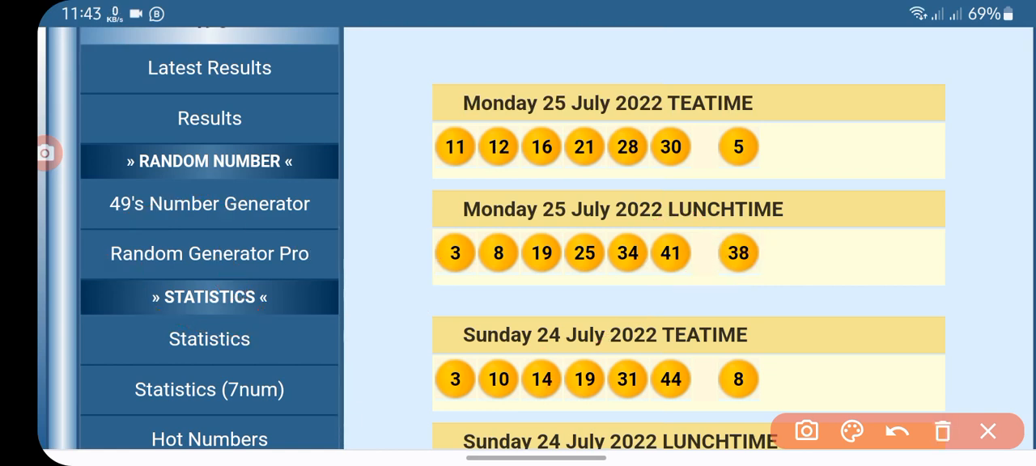
Draw a vertical red divider down the page and begin the 15,18 and 46,49 pairs.
click(325, 62)
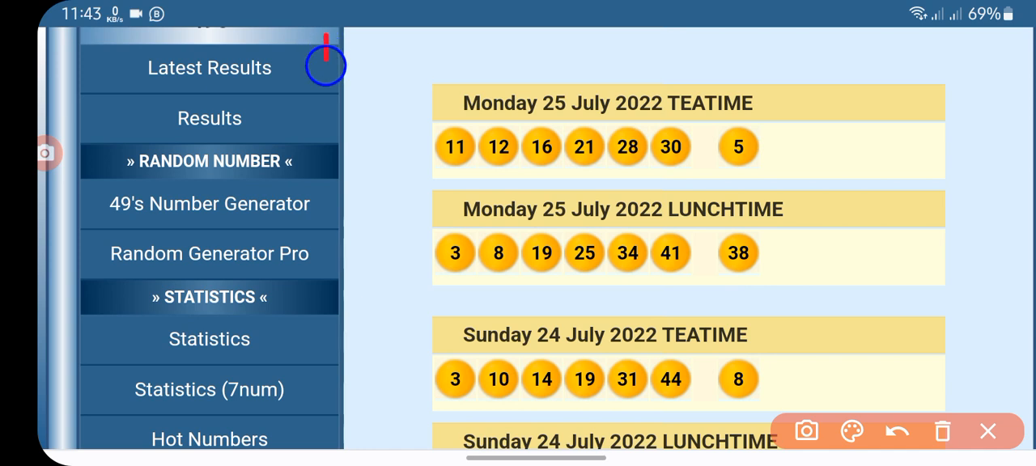
drag(327, 40, 327, 445)
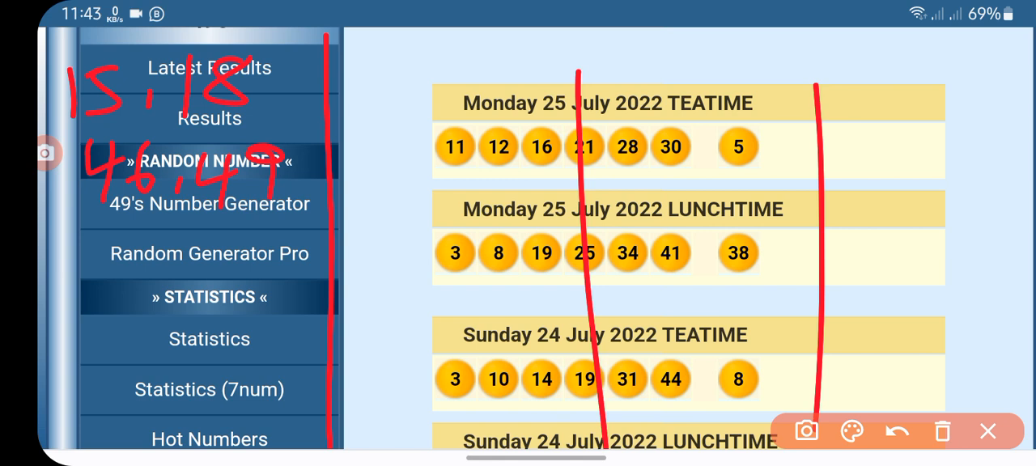
click(897, 430)
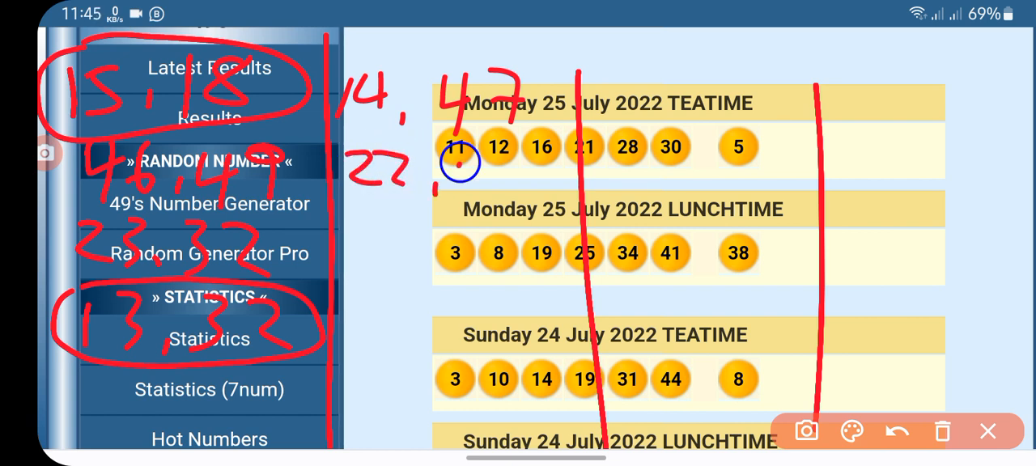
Write pairs 22,43 through 19,39 in the second column and start the third column.
drag(453, 162, 550, 186)
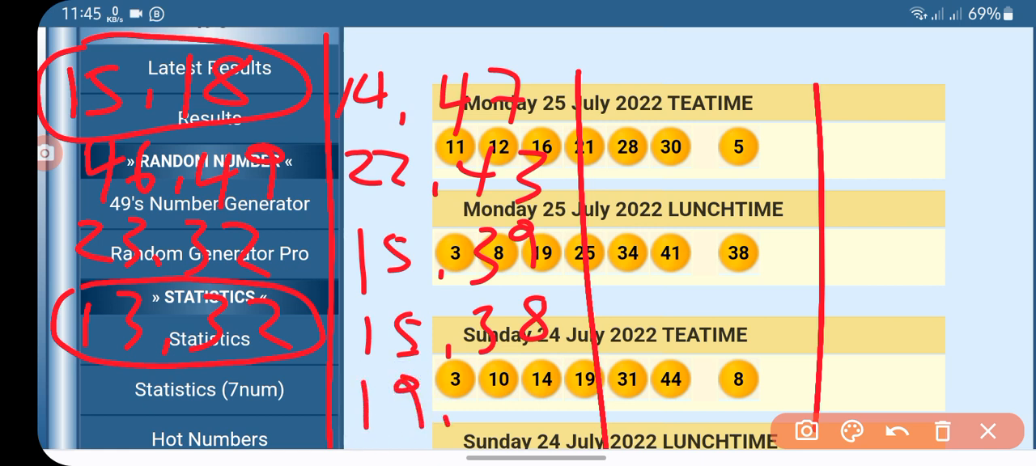
drag(482, 397, 510, 412)
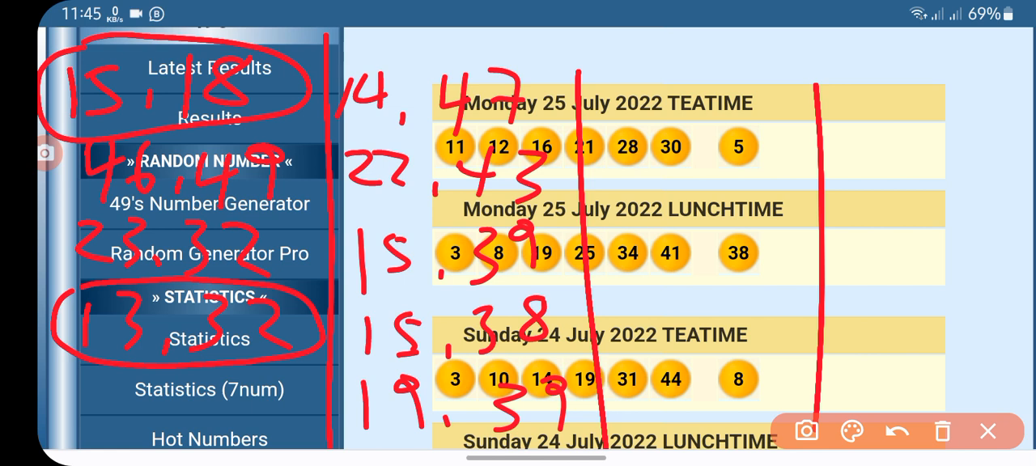
drag(611, 77, 635, 133)
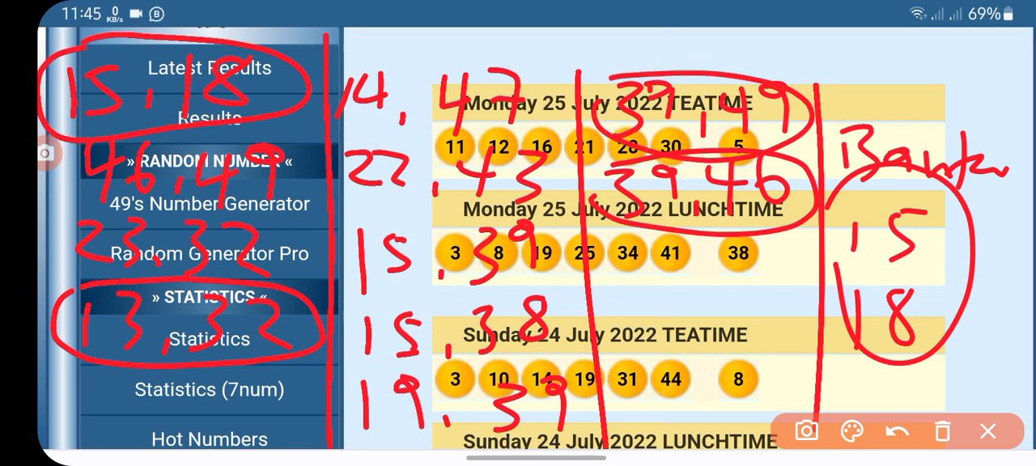
Ring the 14,47 pair in red at the top of the second column.
drag(340, 73, 550, 121)
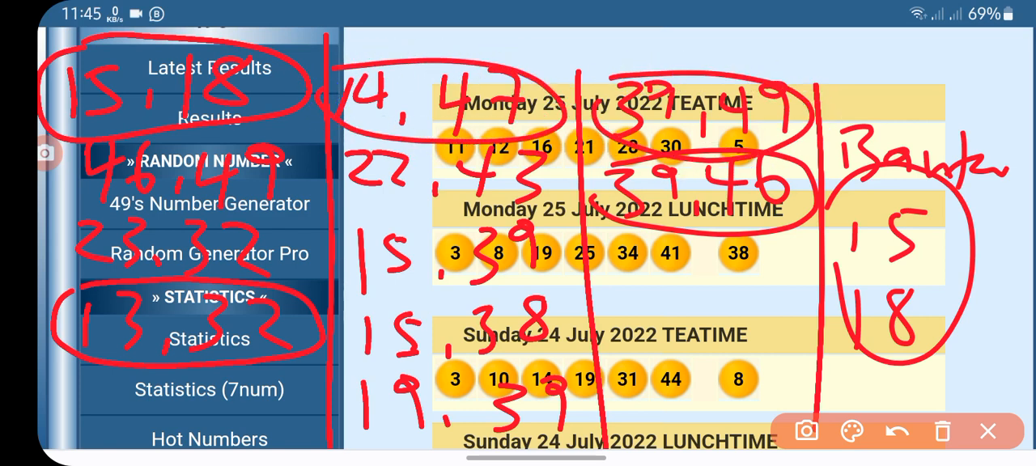